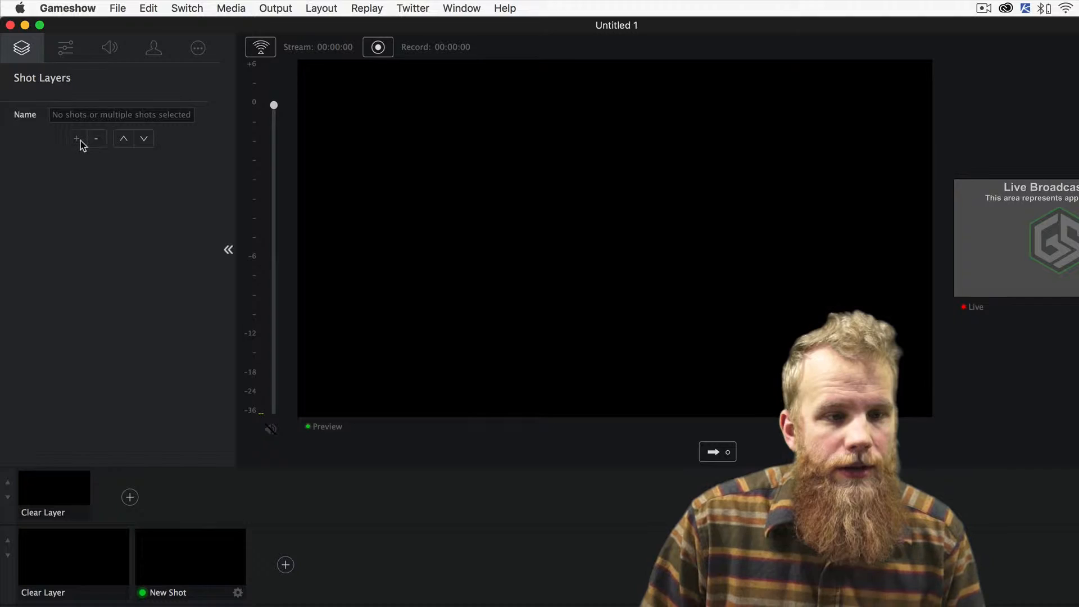
Select the New Shot and add a System Audio Capture layer from the Shot Layers + menu
{"action": "left_click", "coordinate": [190, 559]}
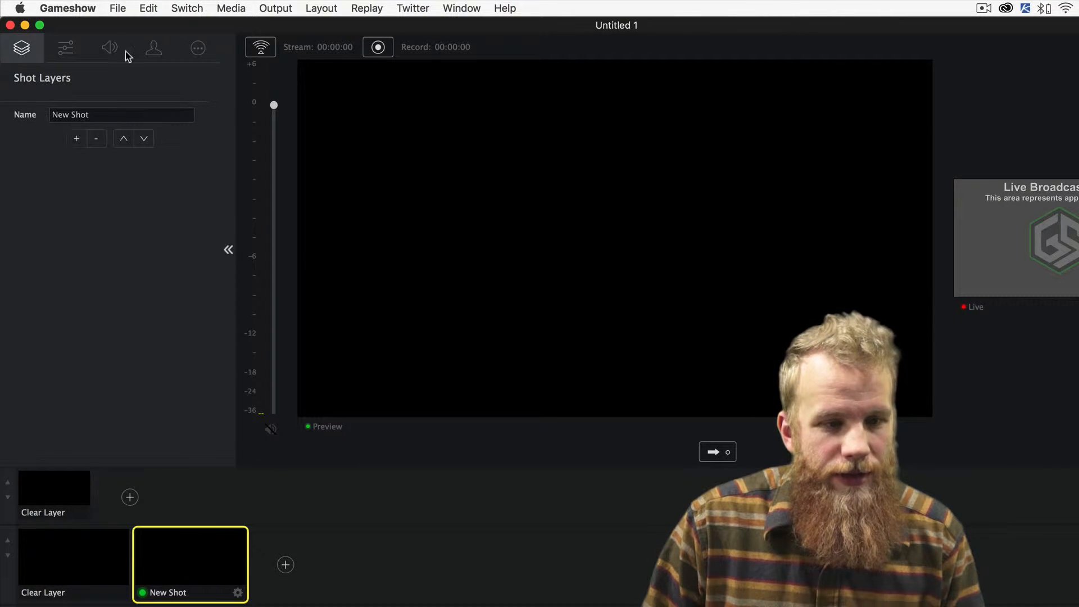
{"action": "left_click", "coordinate": [77, 138]}
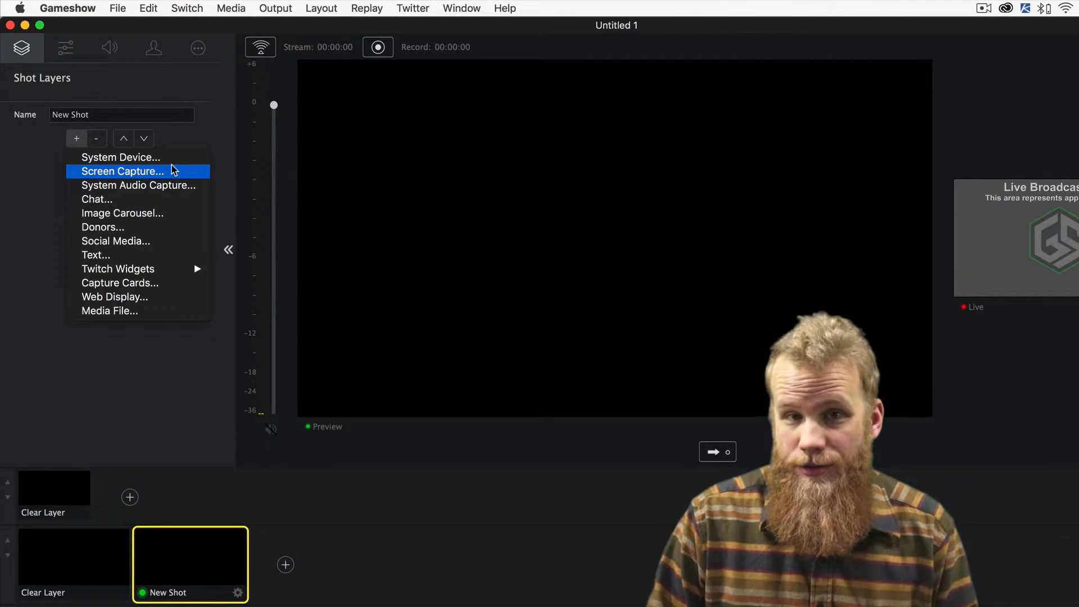
{"action": "mouse_move", "coordinate": [169, 189]}
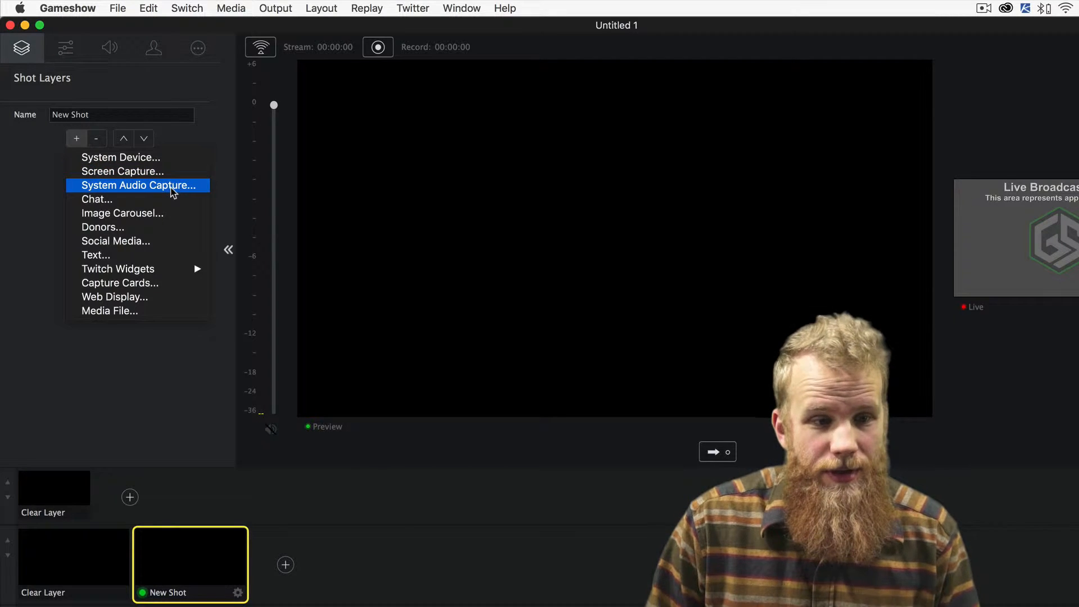
{"action": "left_click", "coordinate": [139, 185]}
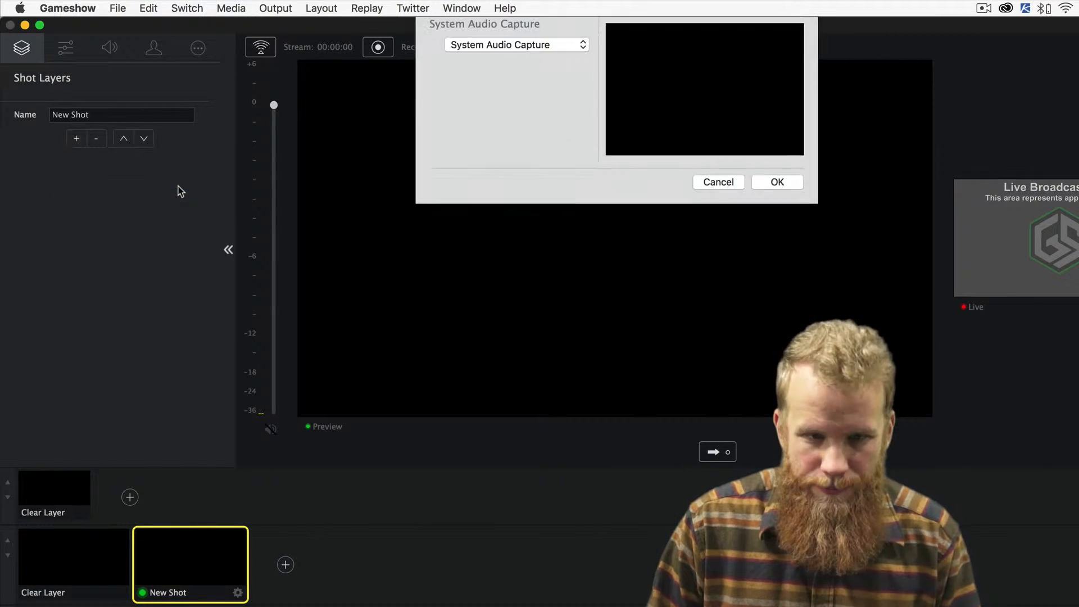
Keep System Audio Capture as the source and confirm, so the meter registers system sound
{"action": "left_click", "coordinate": [516, 45]}
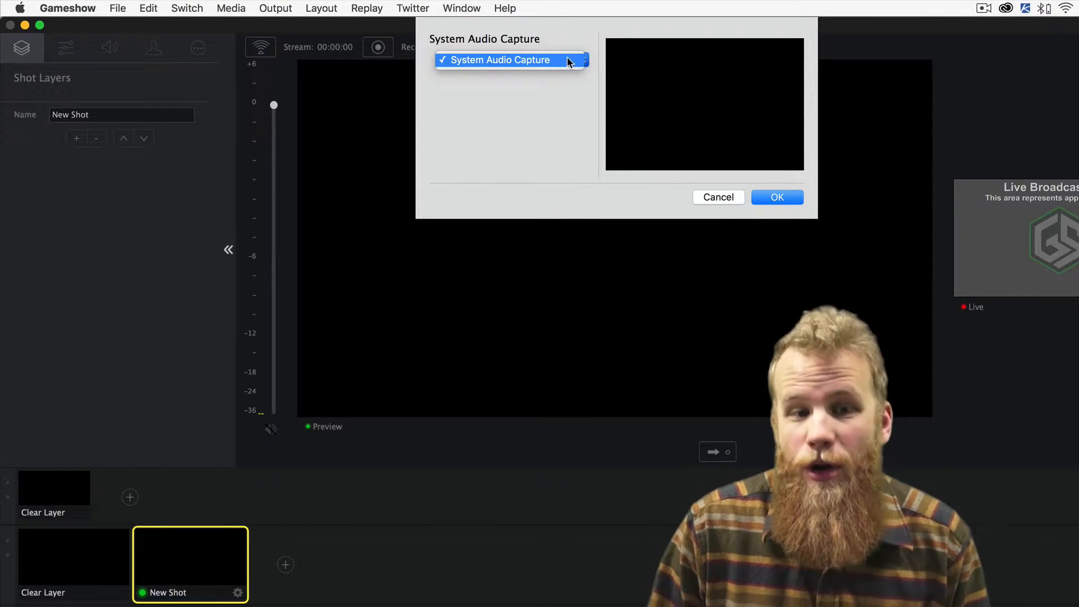
{"action": "left_click", "coordinate": [505, 60]}
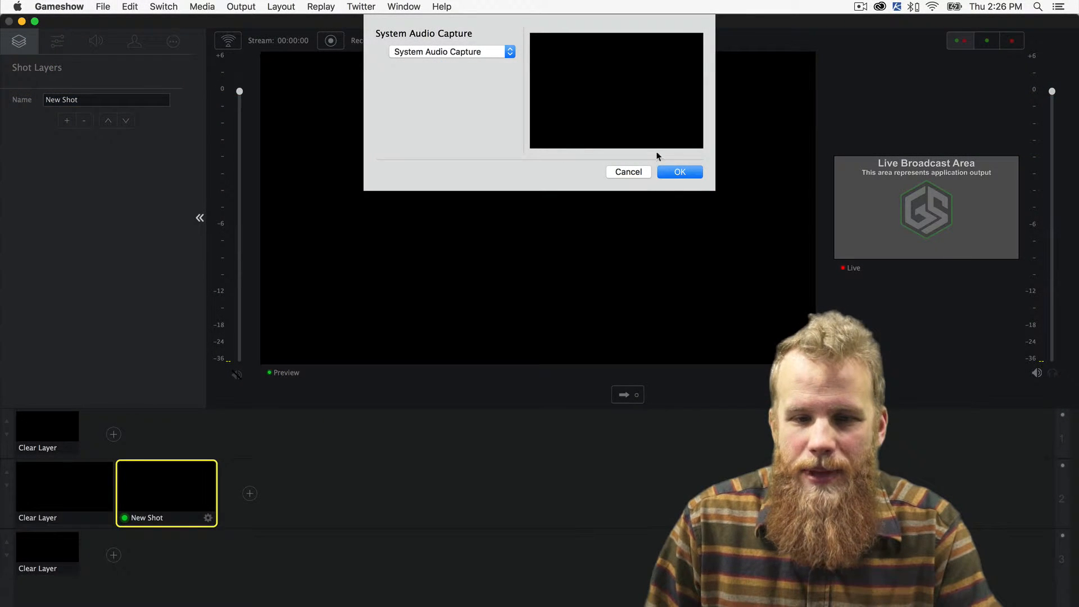
{"action": "left_click", "coordinate": [681, 171]}
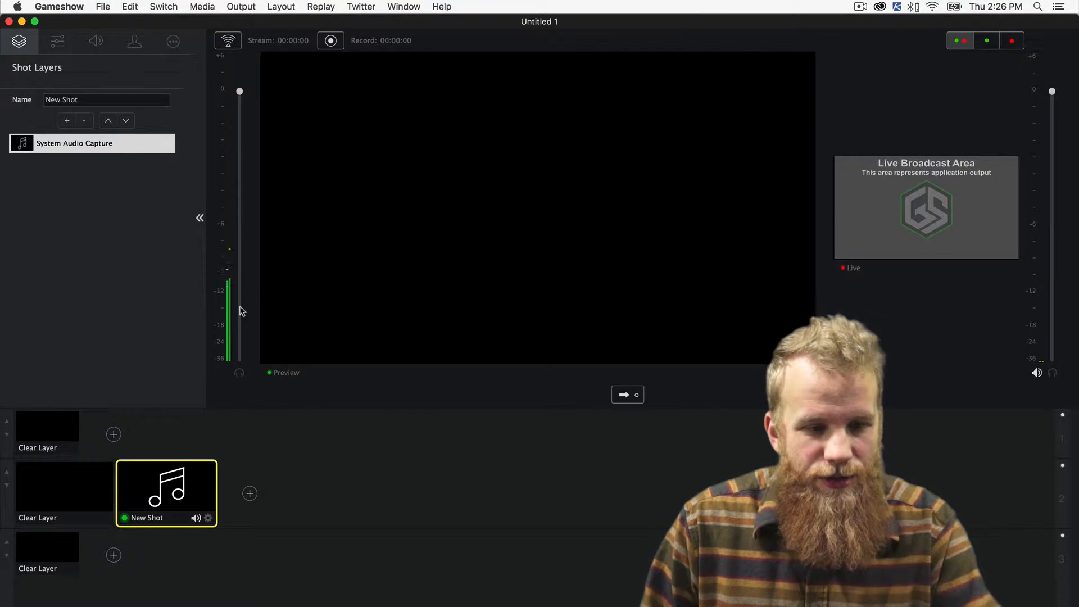